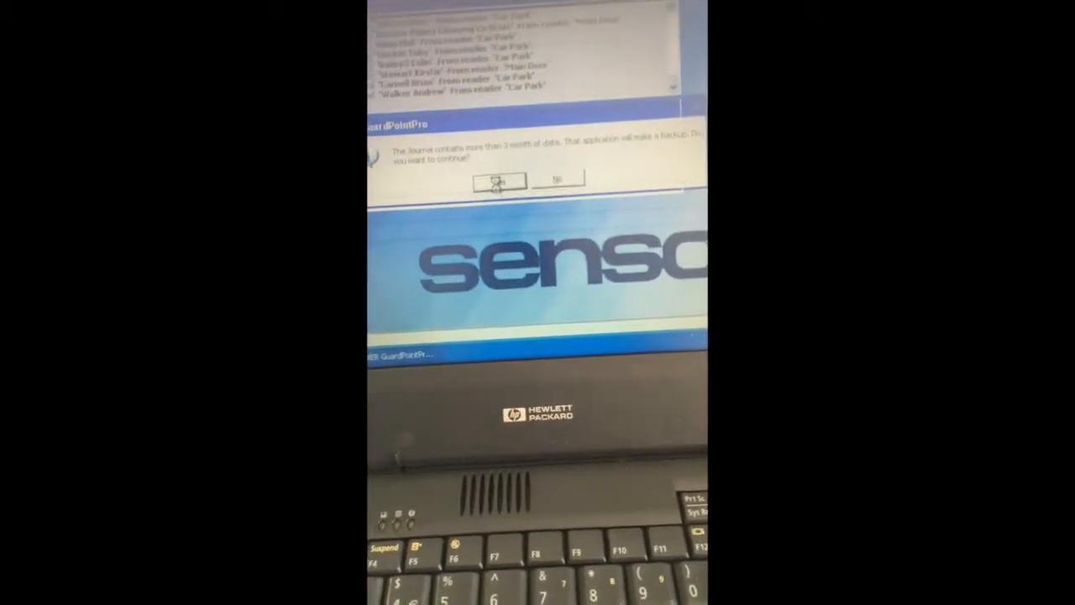
- Agree to back up the older journal data and acknowledge the backup-saved message
left_click(497, 181)
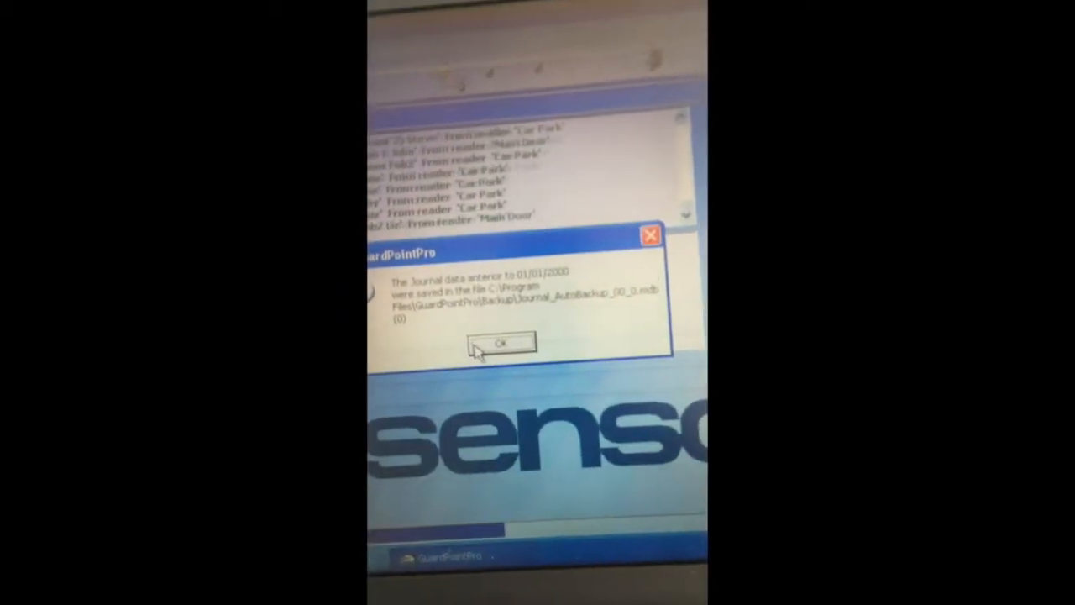
left_click(497, 345)
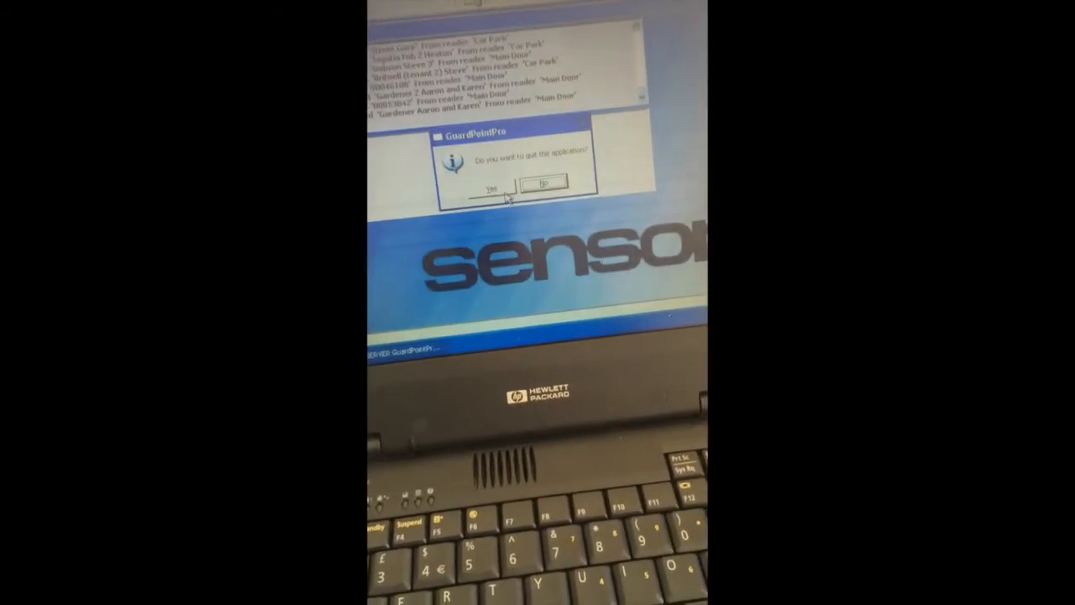
- Confirm quitting GuardPointPro at the exit prompt
left_click(543, 183)
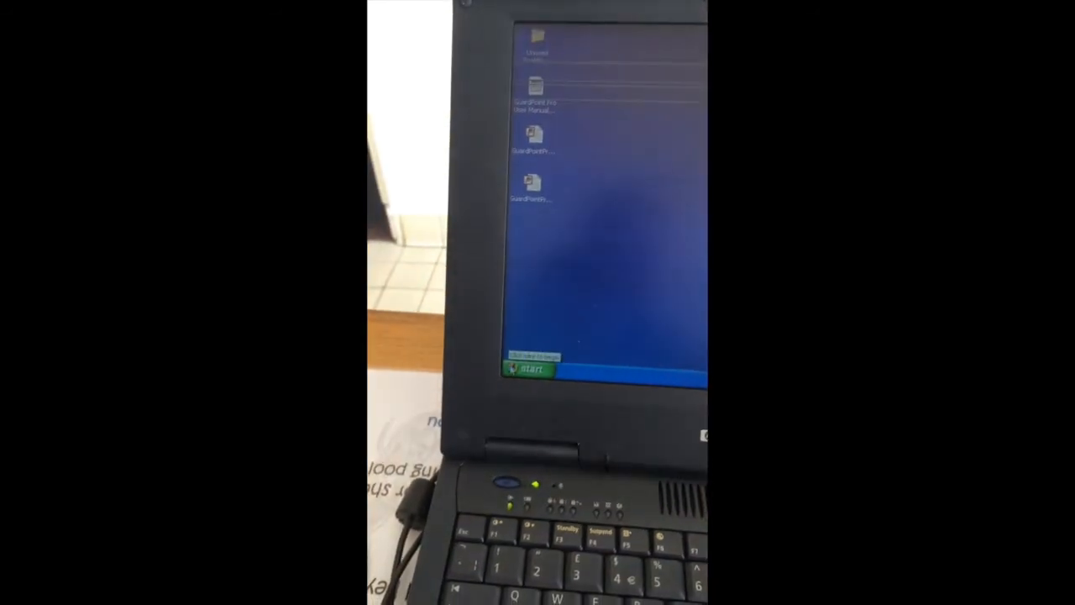
- Bring up the Windows XP Start menu with Log Off and Turn Off Computer
left_click(529, 371)
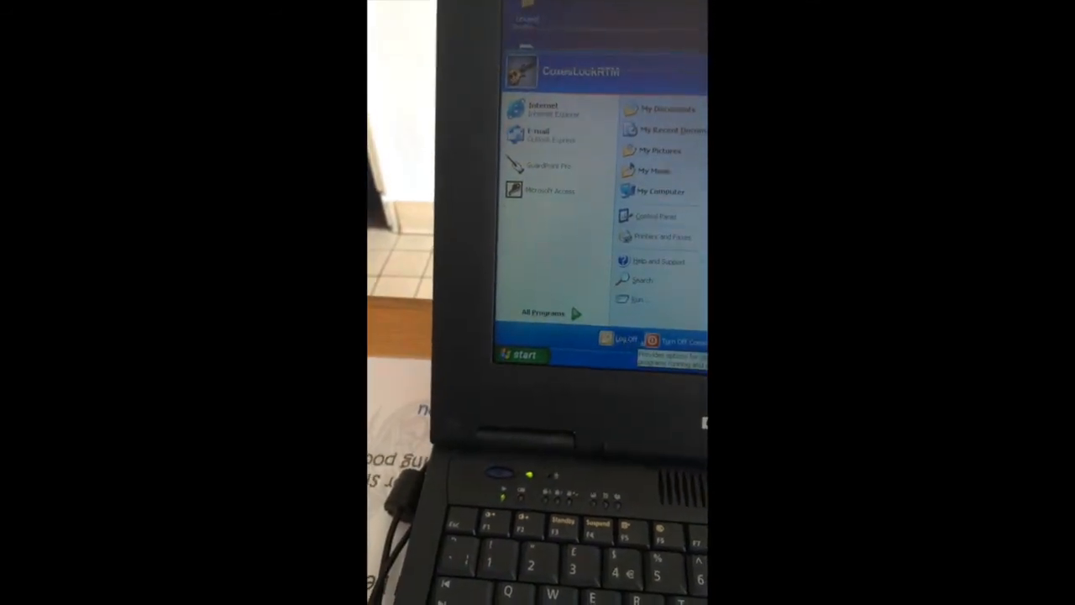